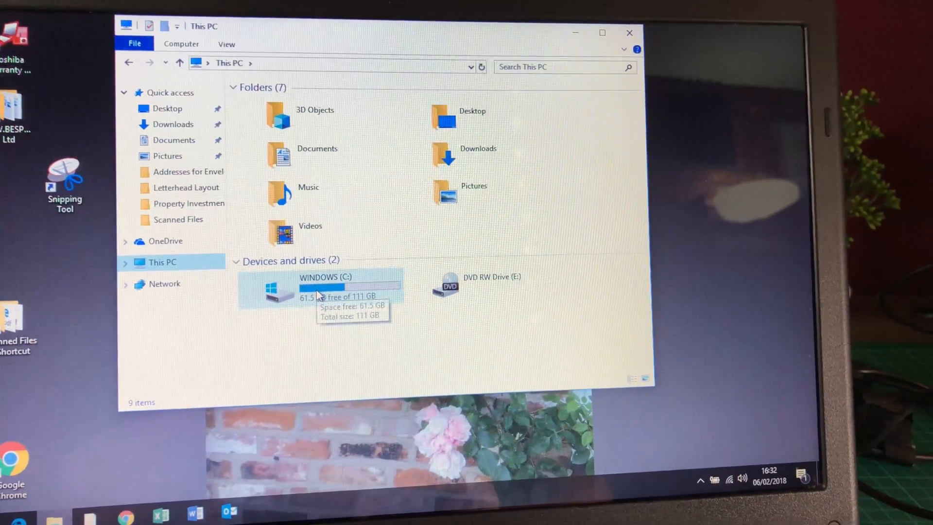
Step: Open the WINDOWS (C:) drive properties (61.5 GB free of 111 GB) and launch Disk Clean-up
right_click(318, 287)
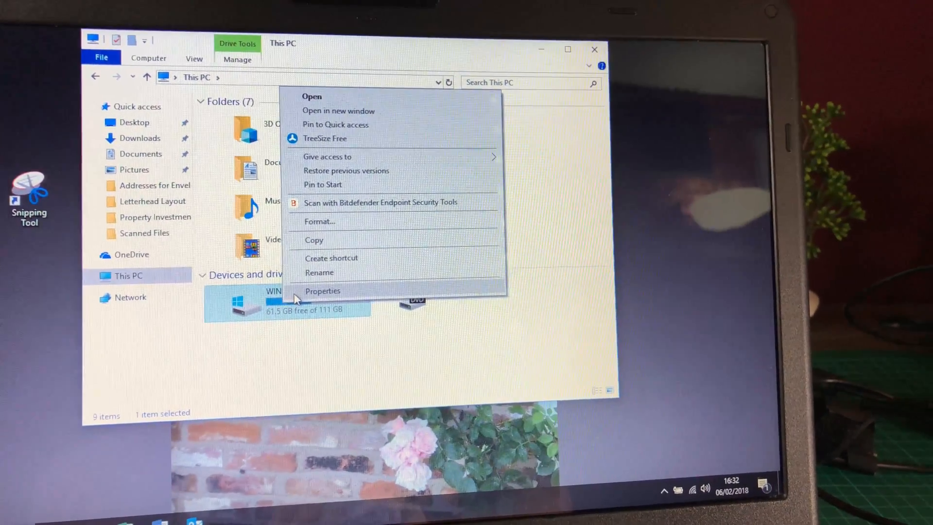
click(322, 291)
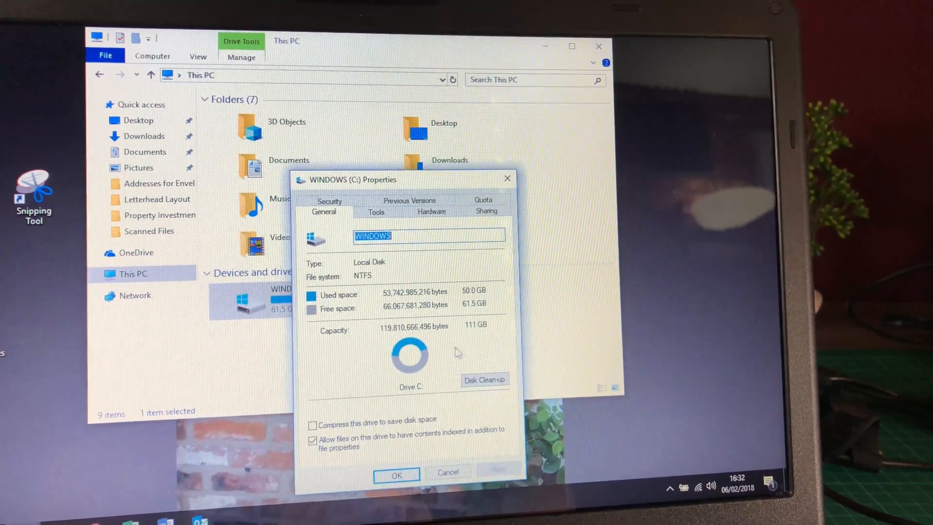
click(488, 374)
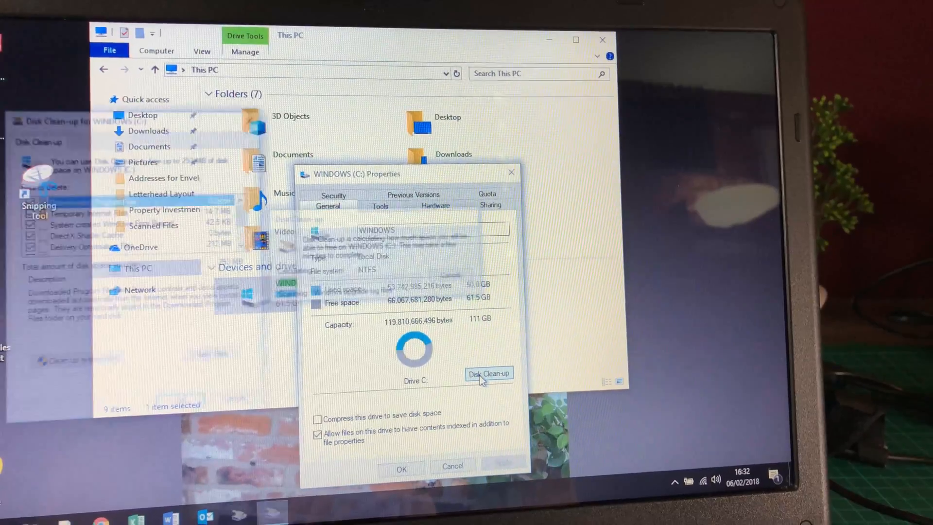
Step: Delete about 253 MB of selected temporary files from drive C: with Disk Clean-up
click(489, 373)
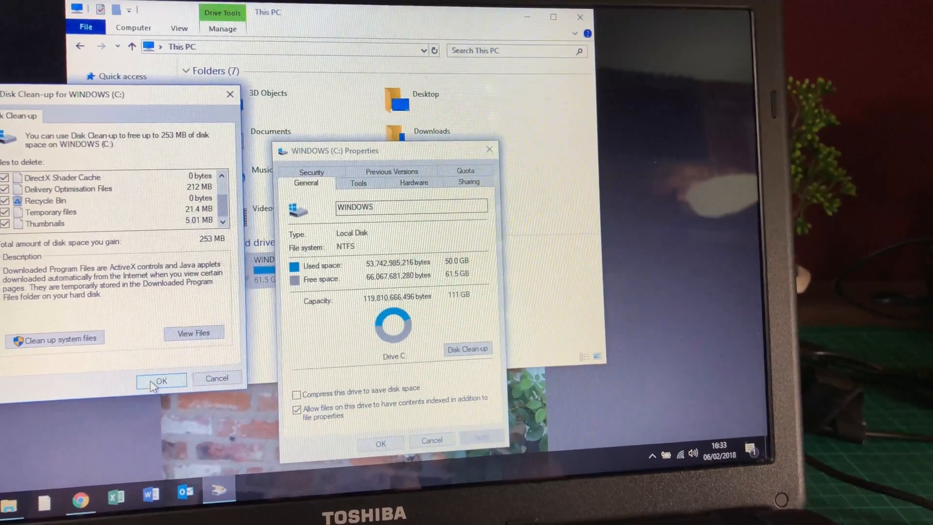
click(161, 381)
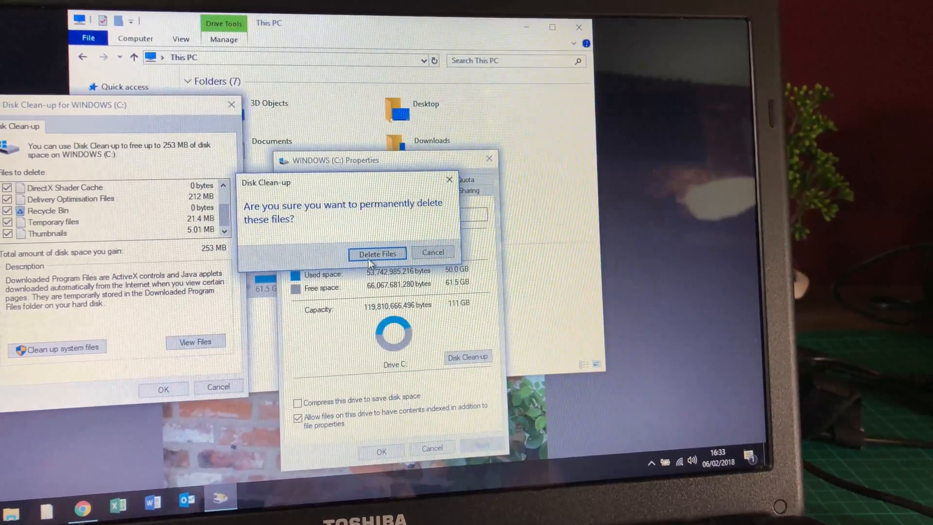
click(377, 253)
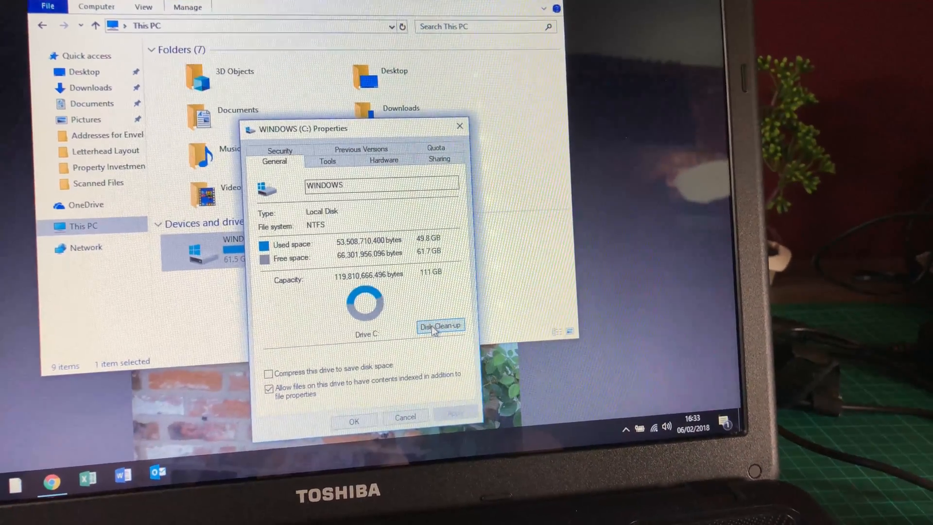
Step: Run a system-files clean-up freeing about 36.9 MB, then close the C: drive properties
click(439, 325)
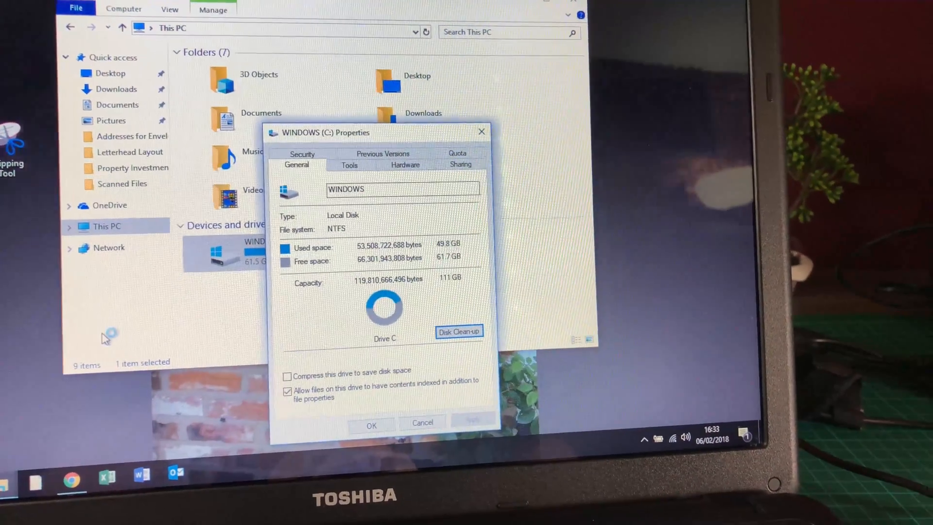
click(459, 331)
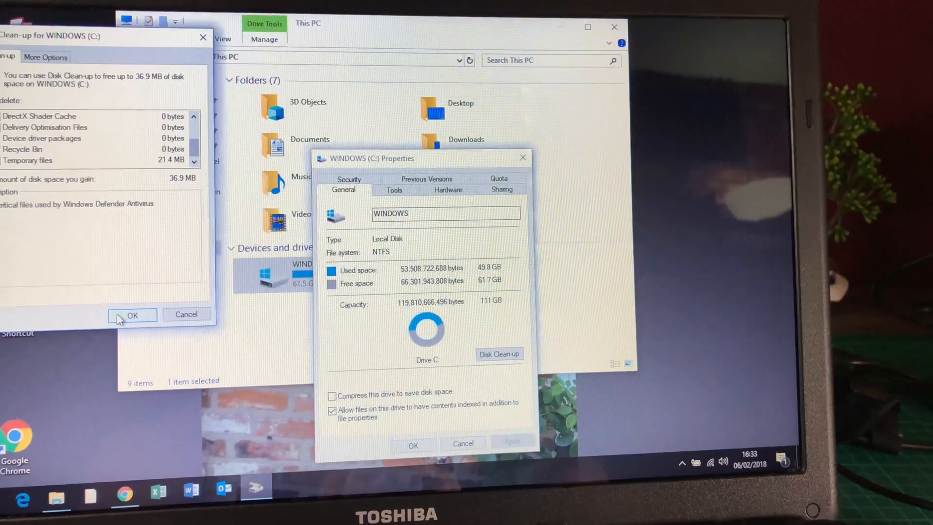
click(132, 315)
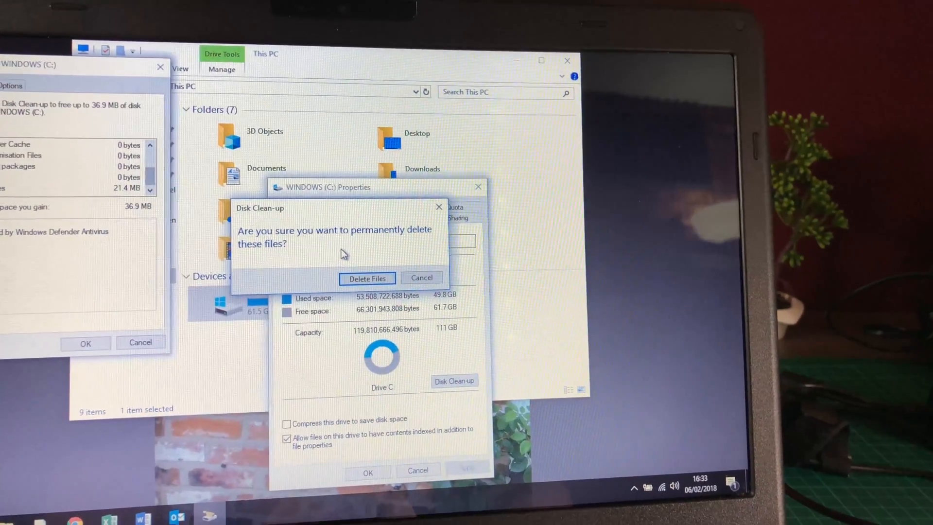
click(367, 278)
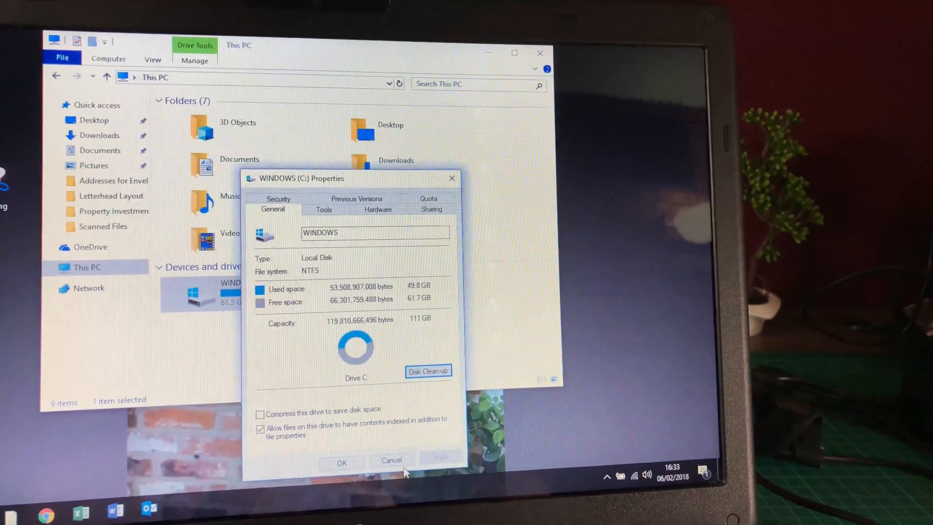
click(392, 462)
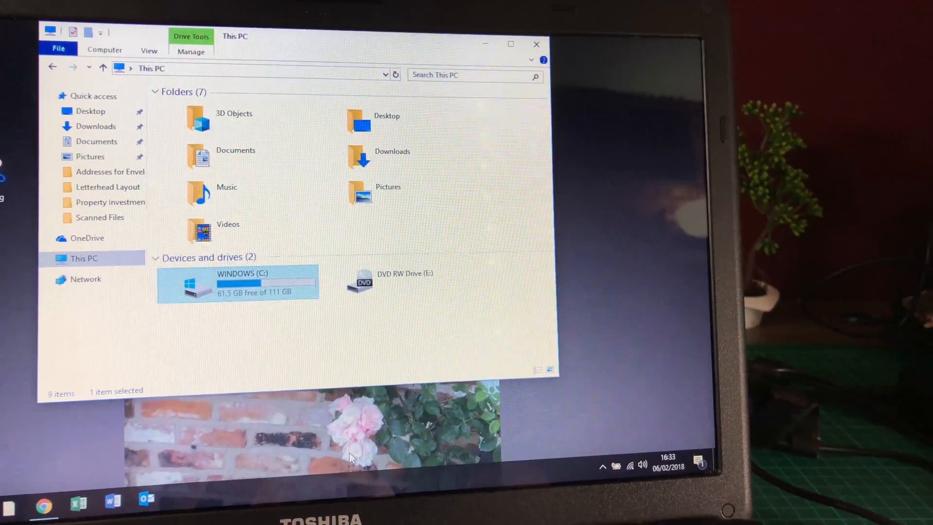
Step: Launch TreeSize Free on WINDOWS (C:) from its context menu to start scanning
right_click(236, 283)
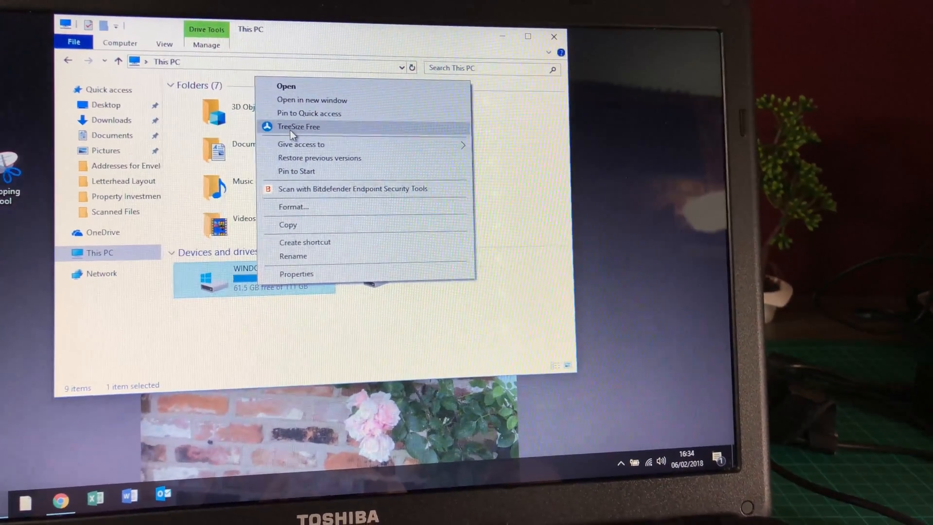
click(298, 126)
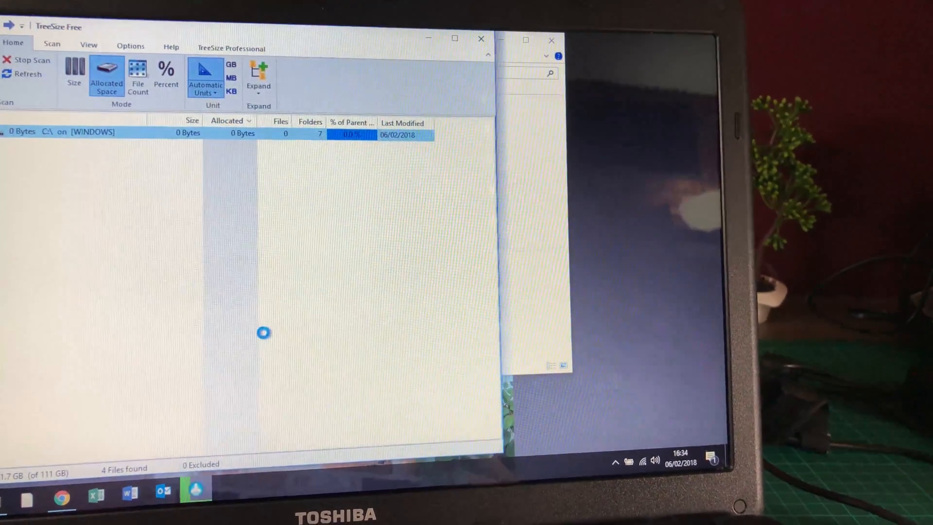